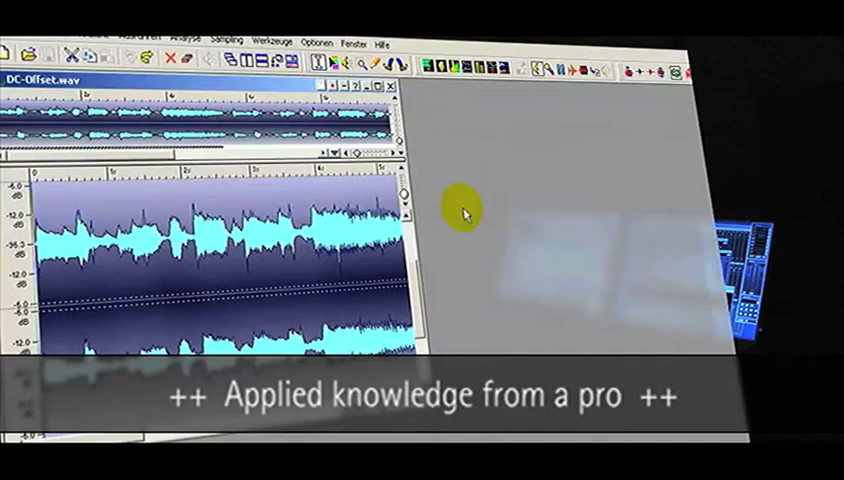
- Toggle the zero-crossing snap option, then apply 'DC-Versatz entfernen' to DC-Offset.wav
{"action": "left_click", "coordinate": [318, 43]}
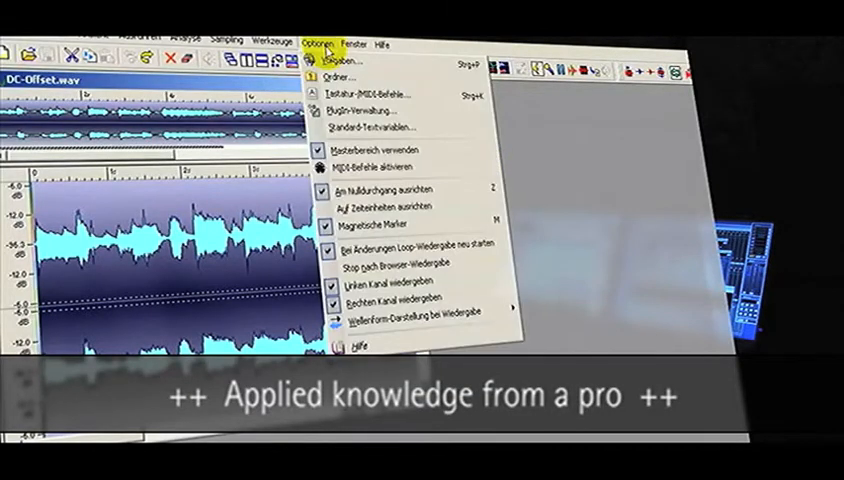
{"action": "mouse_move", "coordinate": [400, 190]}
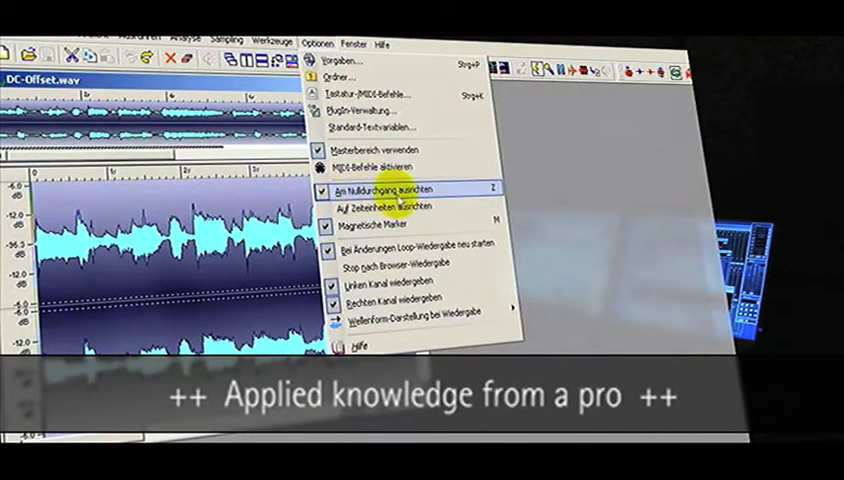
{"action": "left_click", "coordinate": [385, 189]}
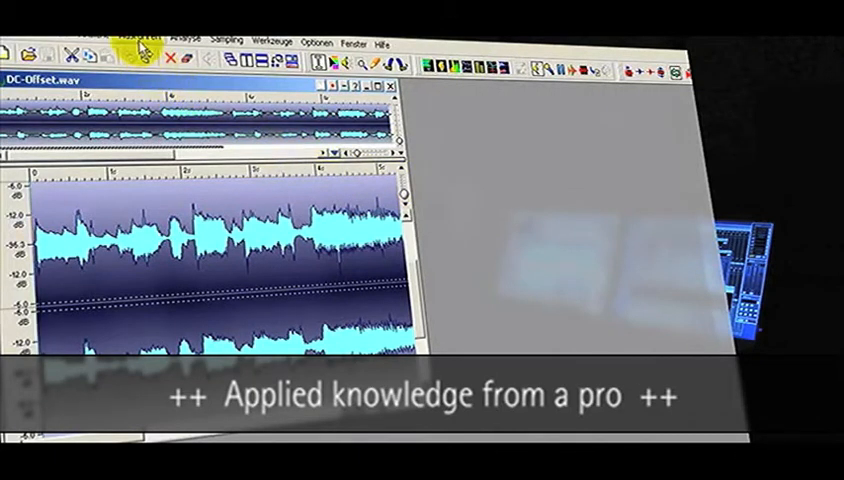
{"action": "left_click", "coordinate": [152, 43]}
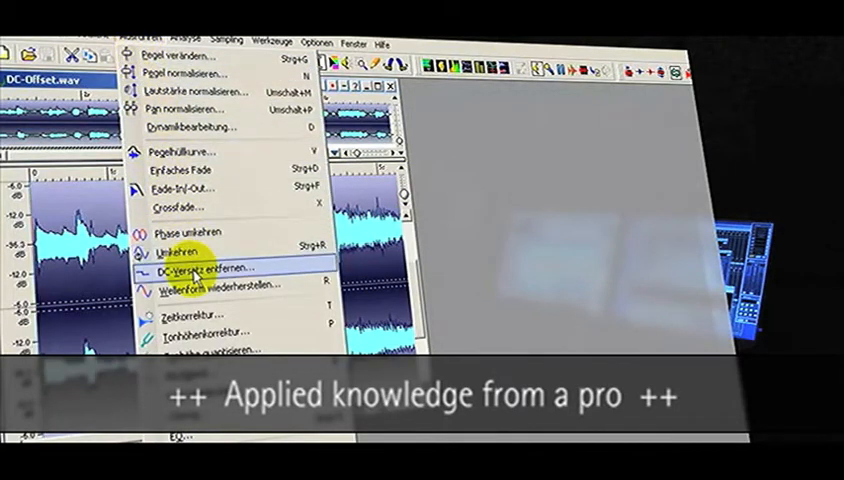
{"action": "left_click", "coordinate": [205, 270]}
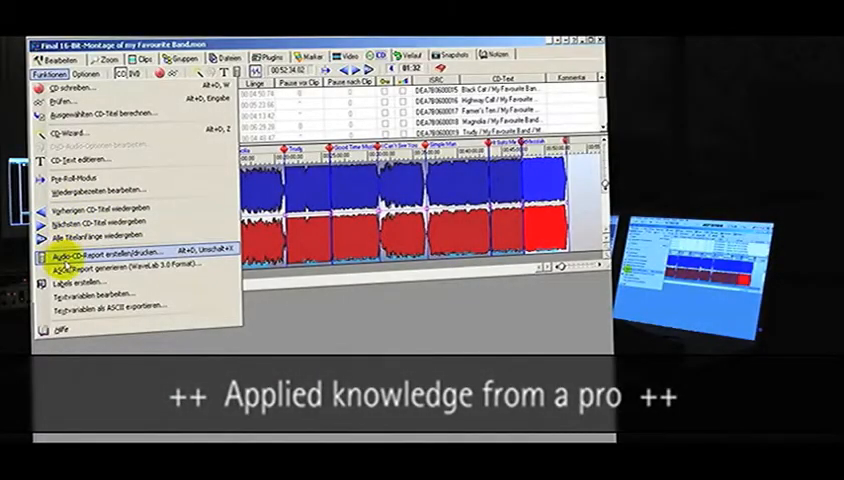
- Create an Audio CD report of the band montage in 'Absolute Times' format
{"action": "left_click", "coordinate": [93, 257]}
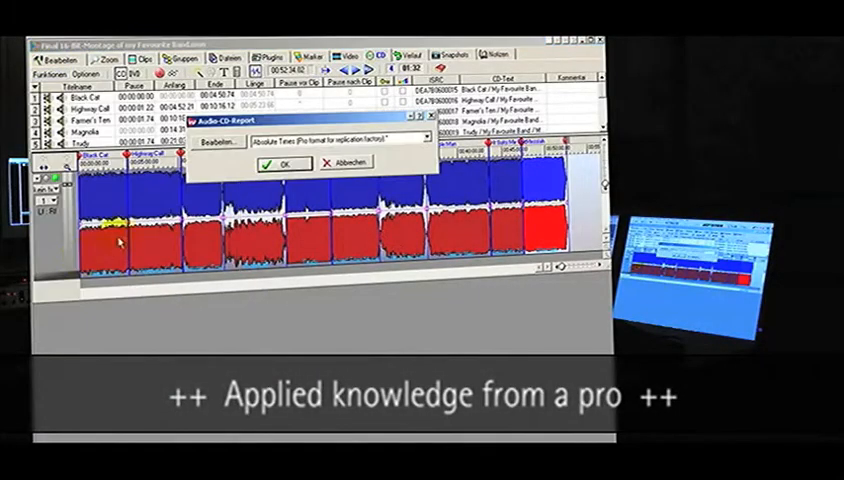
{"action": "left_click", "coordinate": [280, 162]}
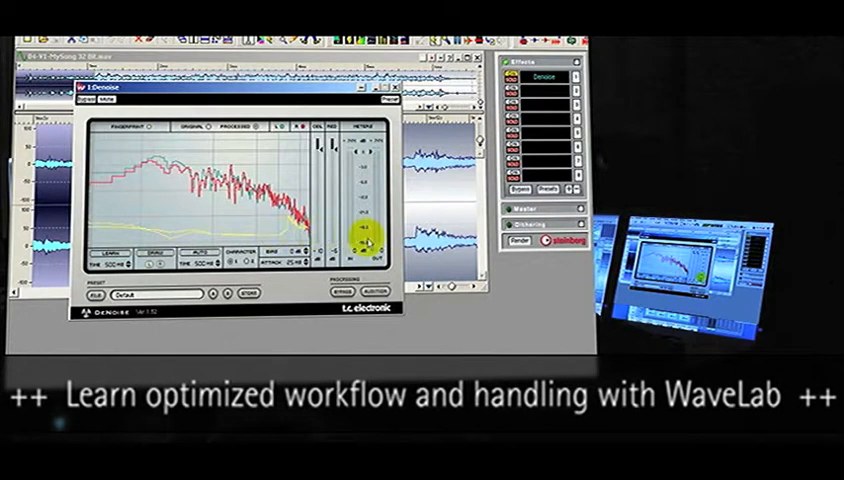
- Render Denoise onto the selected MySong range, replacing the original audio
{"action": "left_click", "coordinate": [515, 245]}
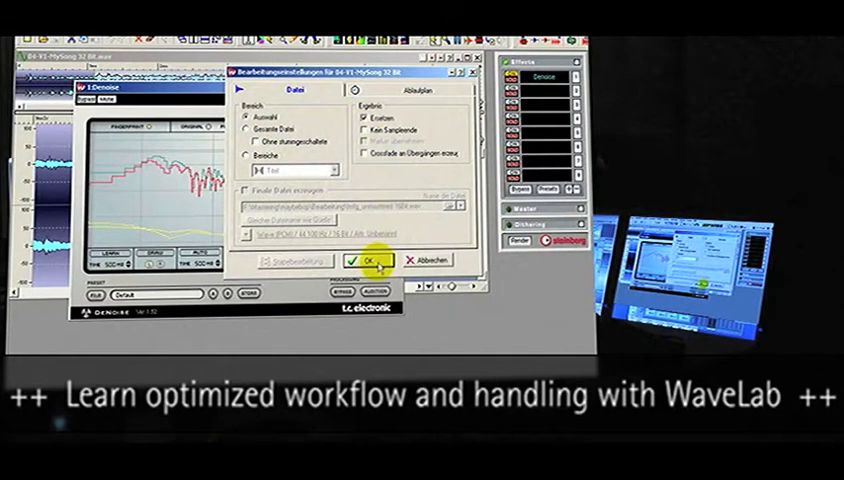
{"action": "left_click", "coordinate": [365, 259]}
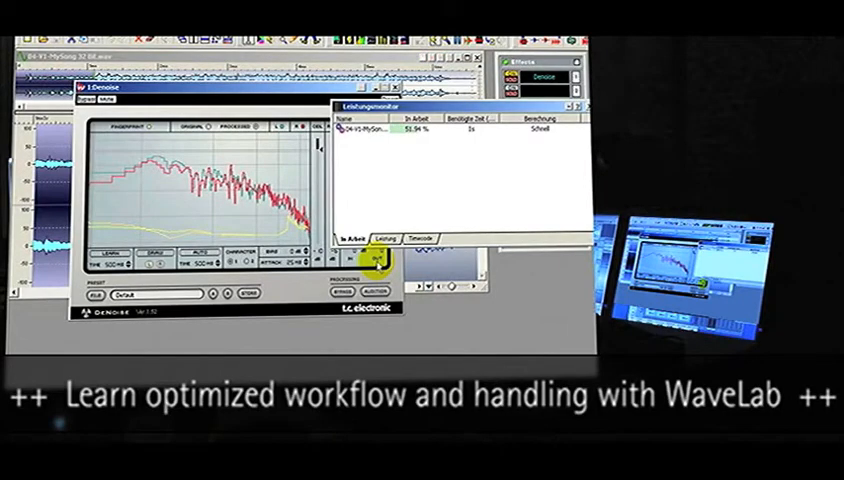